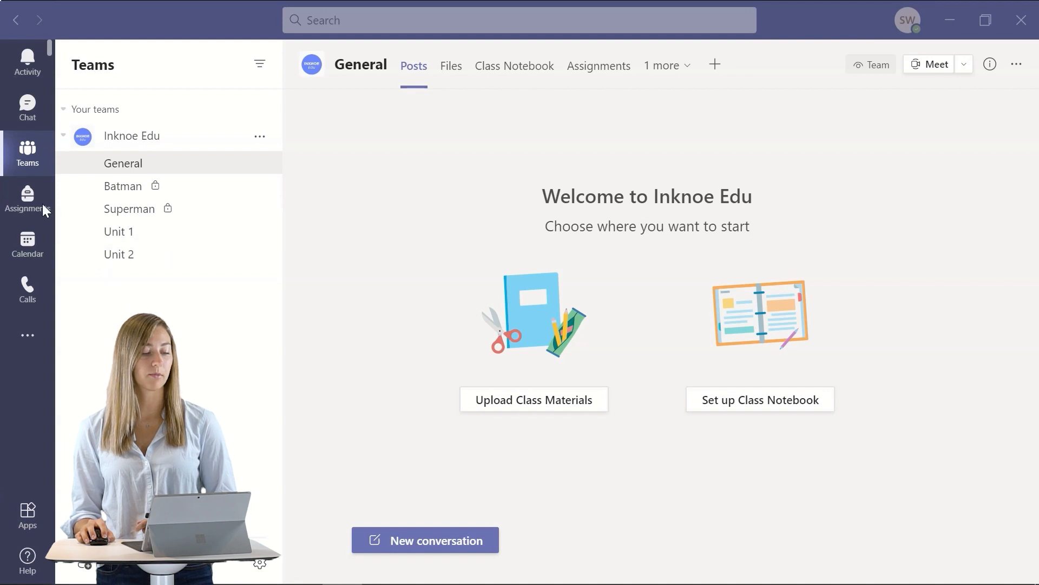
{"action": "mouse_move", "coordinate": [598, 65]}
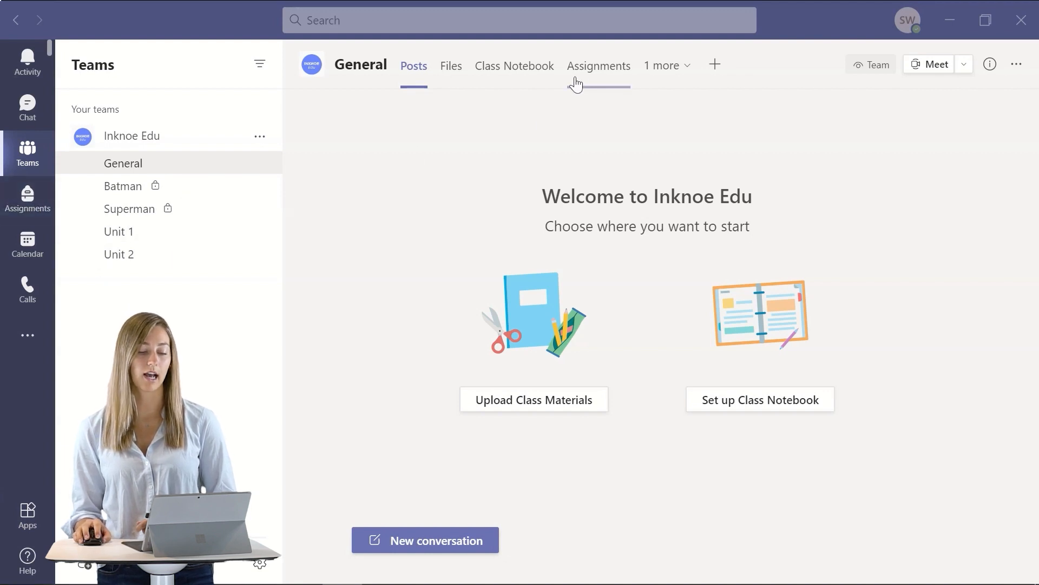
From the General channel's Assignments tab, choose Create > Assignment for Inknoe Edu.
{"action": "left_click", "coordinate": [597, 65]}
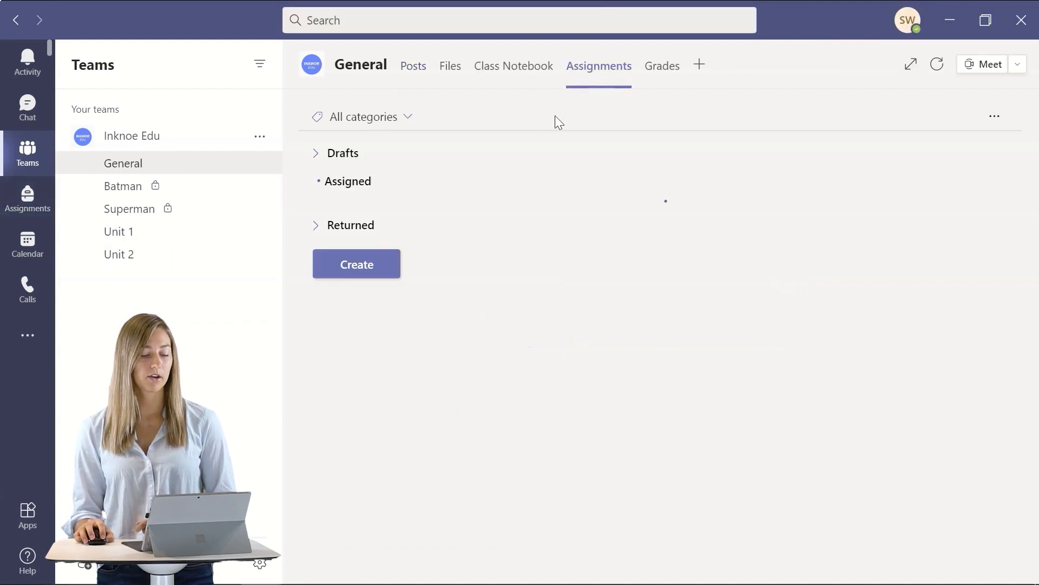
{"action": "left_click", "coordinate": [357, 264]}
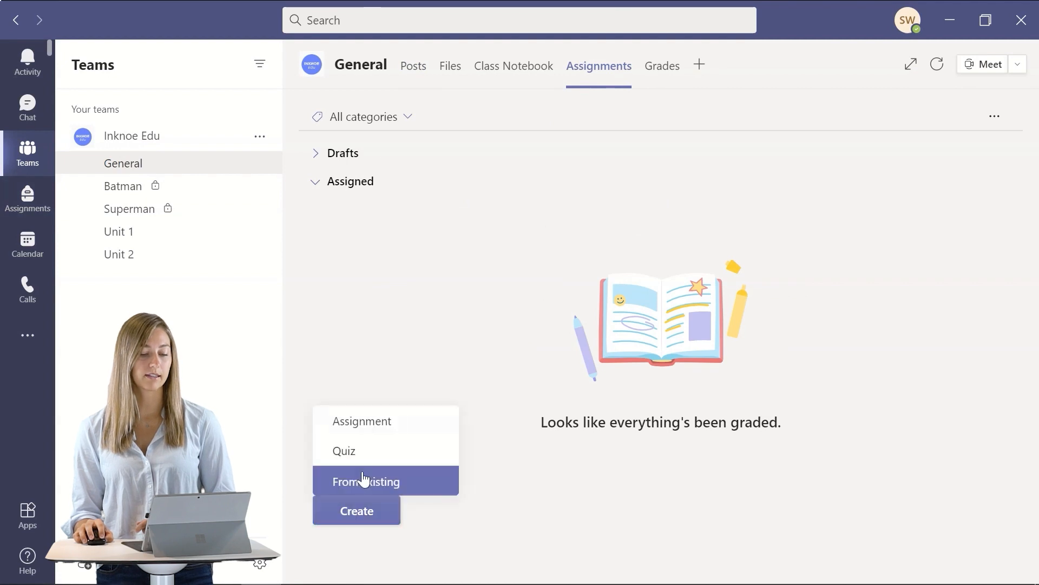
{"action": "left_click", "coordinate": [362, 421]}
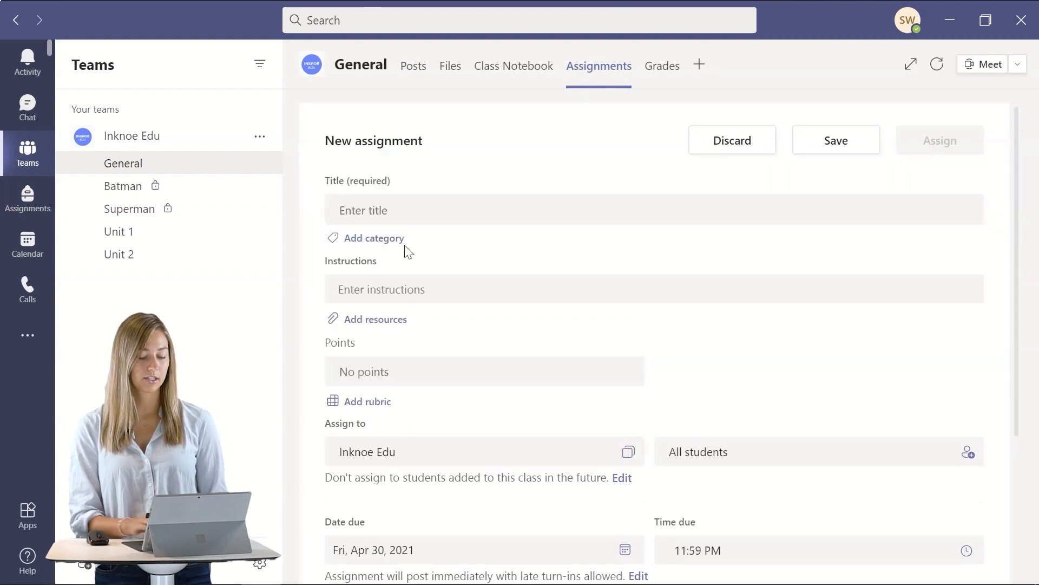
Enter title 'Unit 1 Review' and instructions 'Let's Review', then scroll to Settings.
{"action": "type", "text": "Unit 1 Review"}
{"action": "type", "text": "Let's Review"}
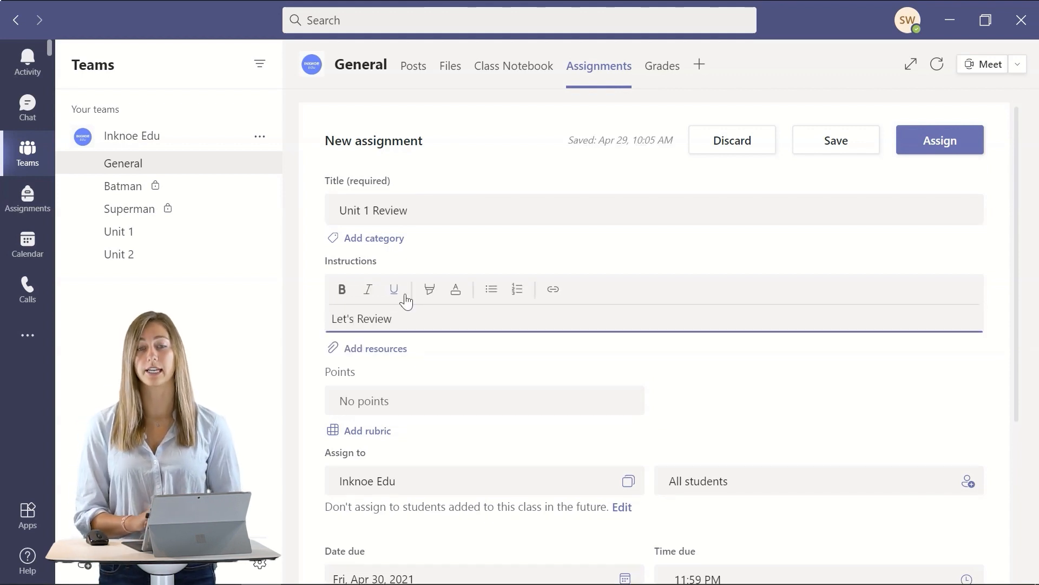
{"action": "scroll", "scroll_direction": "down", "scroll_amount": 3}
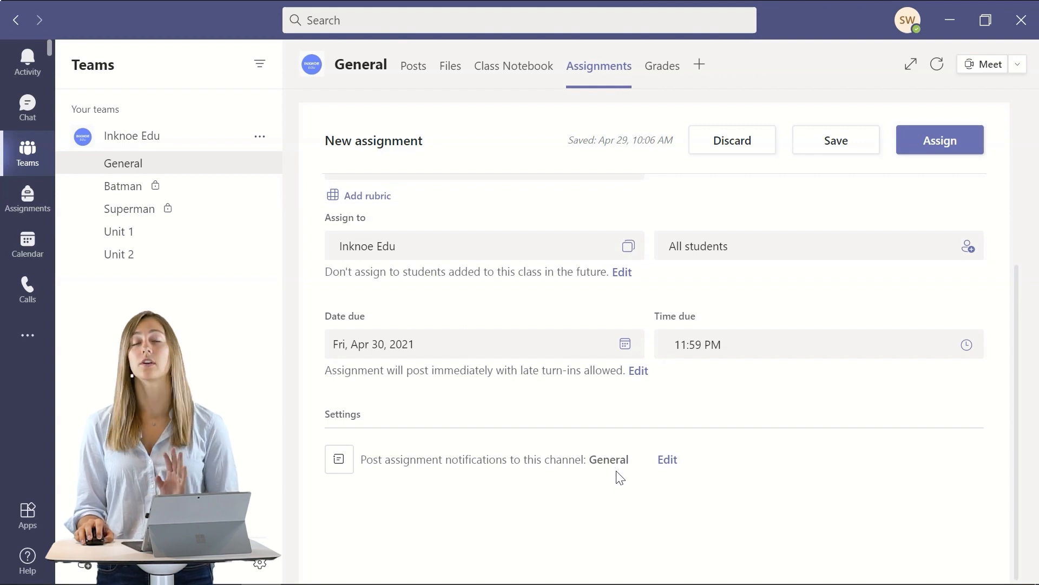
{"action": "mouse_move", "coordinate": [666, 462]}
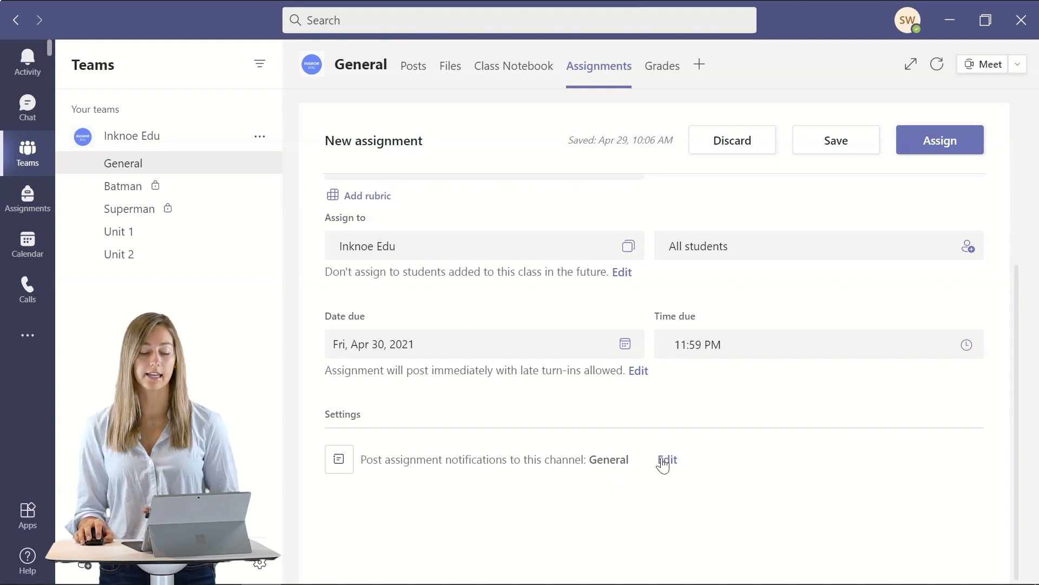
Change the notification channel to Unit 1 and assign the Unit 1 Review assignment.
{"action": "left_click", "coordinate": [667, 459]}
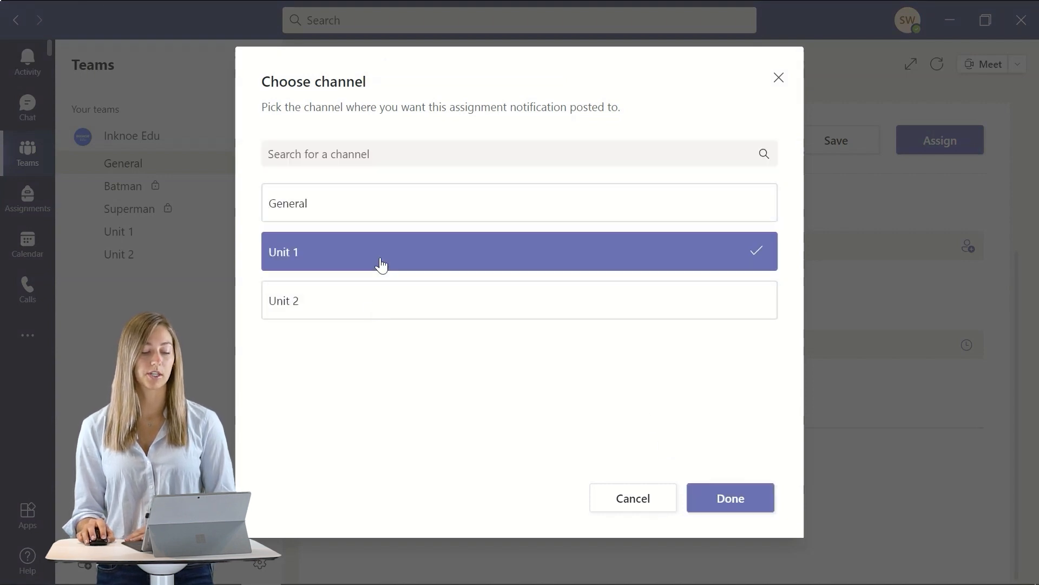
{"action": "left_click", "coordinate": [730, 499]}
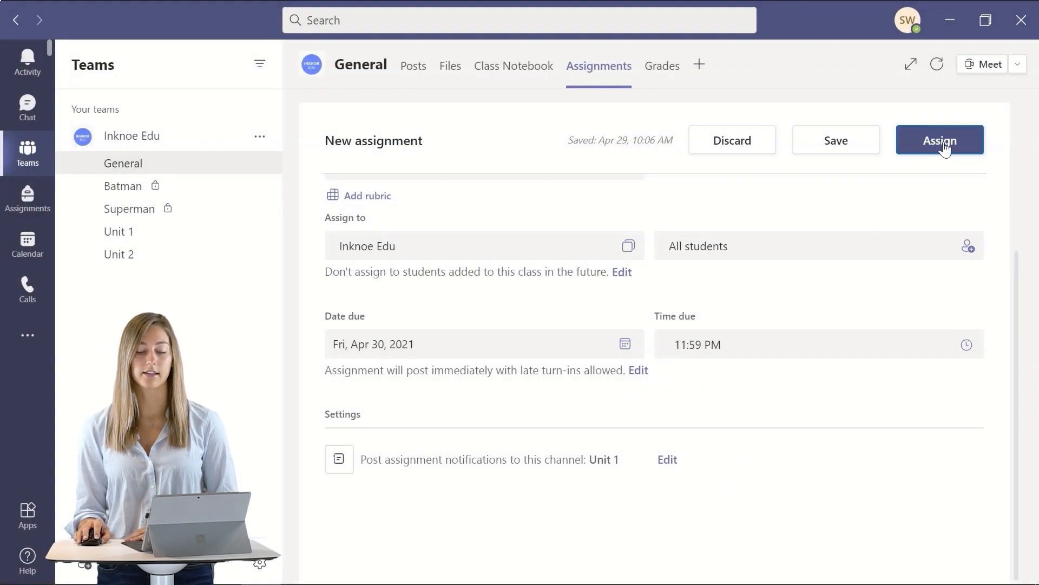
{"action": "left_click", "coordinate": [939, 139]}
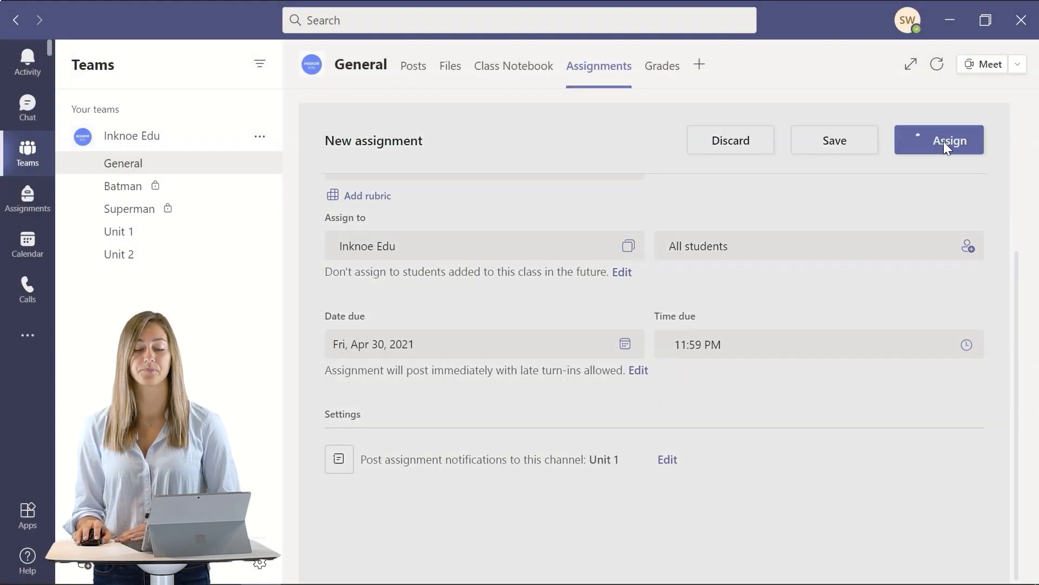
{"action": "left_click", "coordinate": [939, 139]}
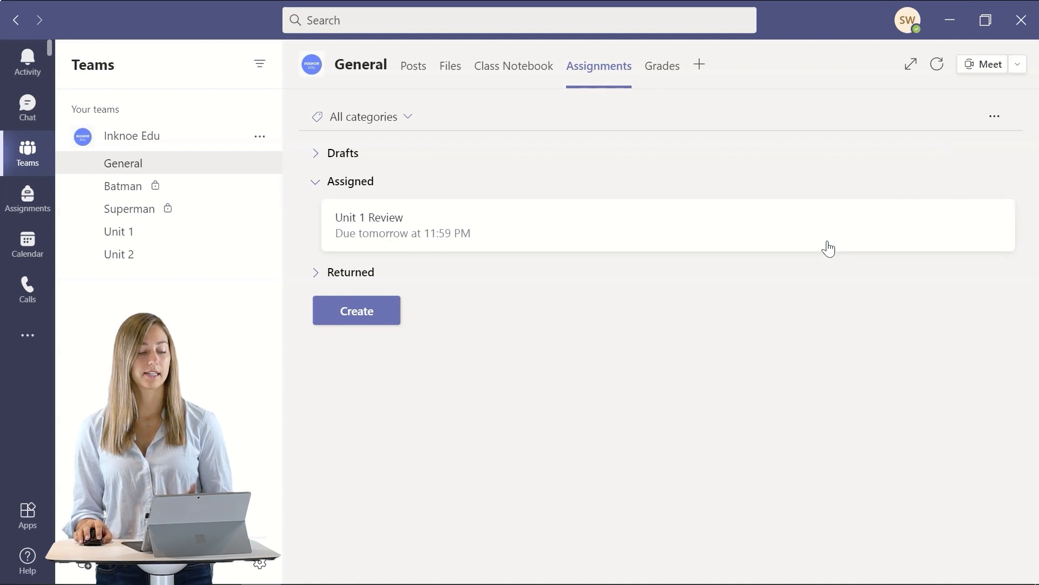
{"action": "mouse_move", "coordinate": [118, 232]}
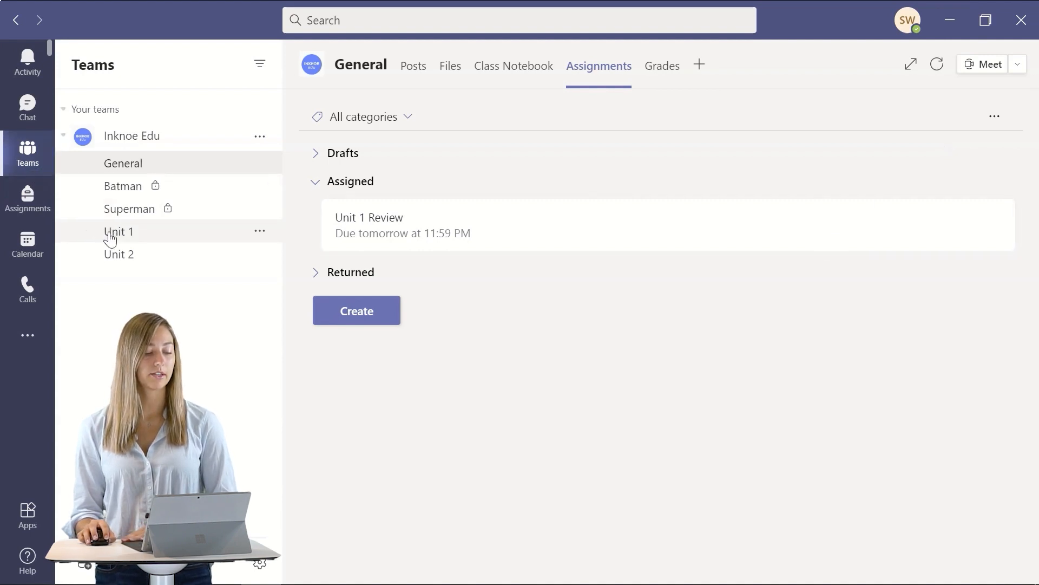
Open the Unit 1 channel to view the assignment notification.
{"action": "left_click", "coordinate": [119, 230]}
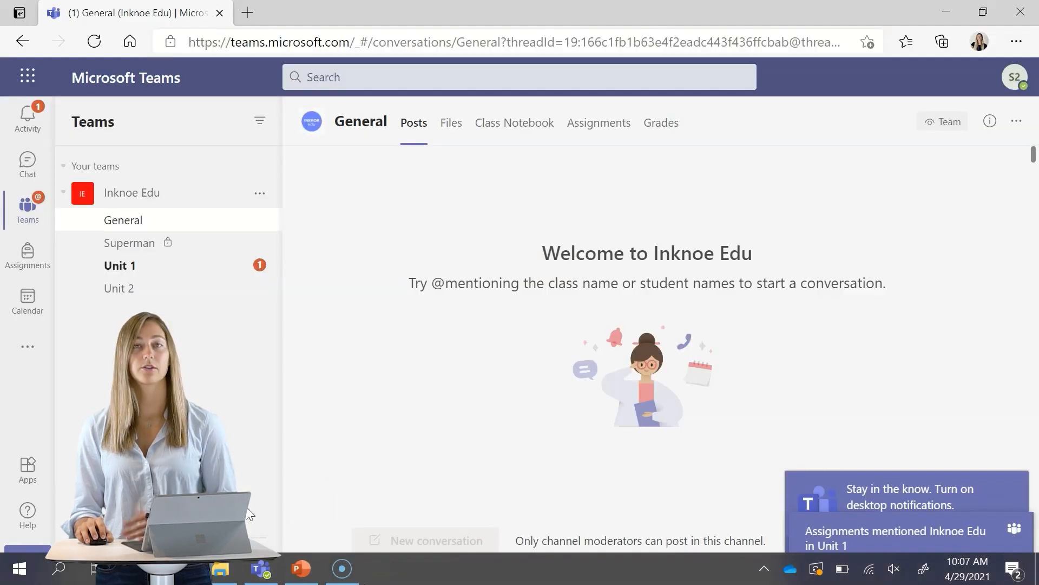
{"action": "mouse_move", "coordinate": [213, 358]}
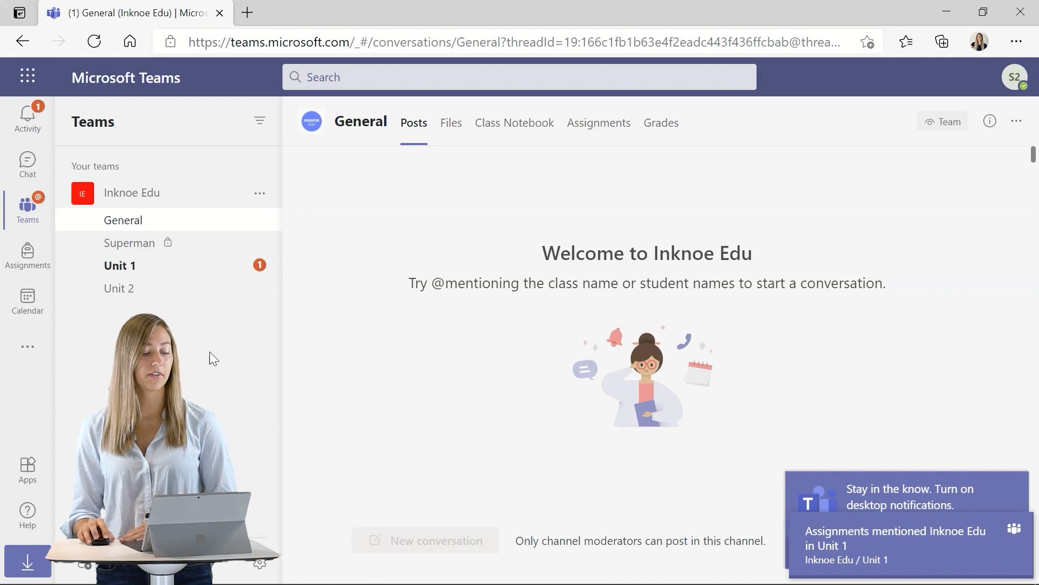
View the new Unit 1 Review assignment notice in the Unit 1 channel.
{"action": "left_click", "coordinate": [121, 265]}
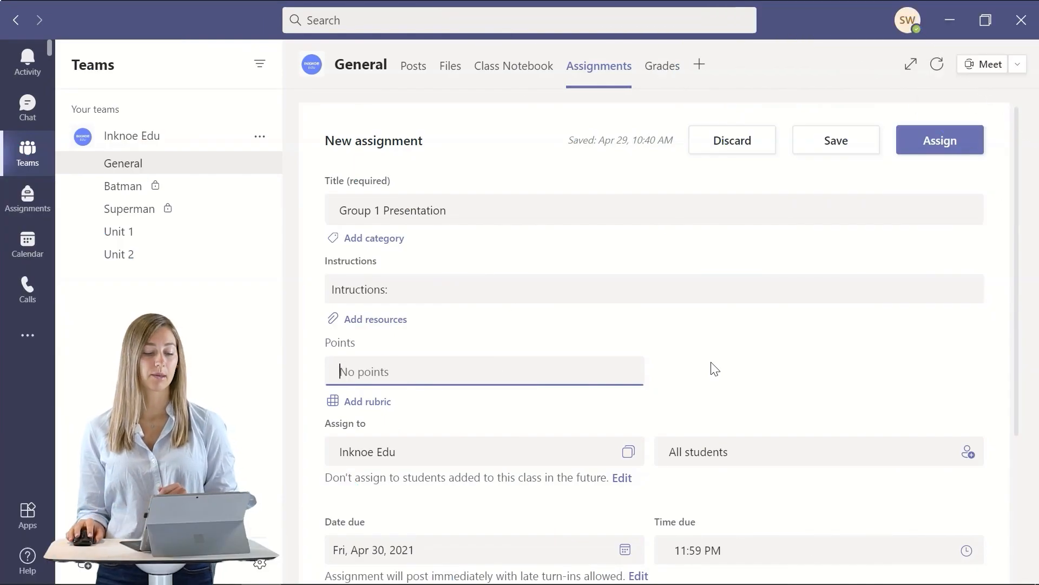
{"action": "mouse_move", "coordinate": [676, 368]}
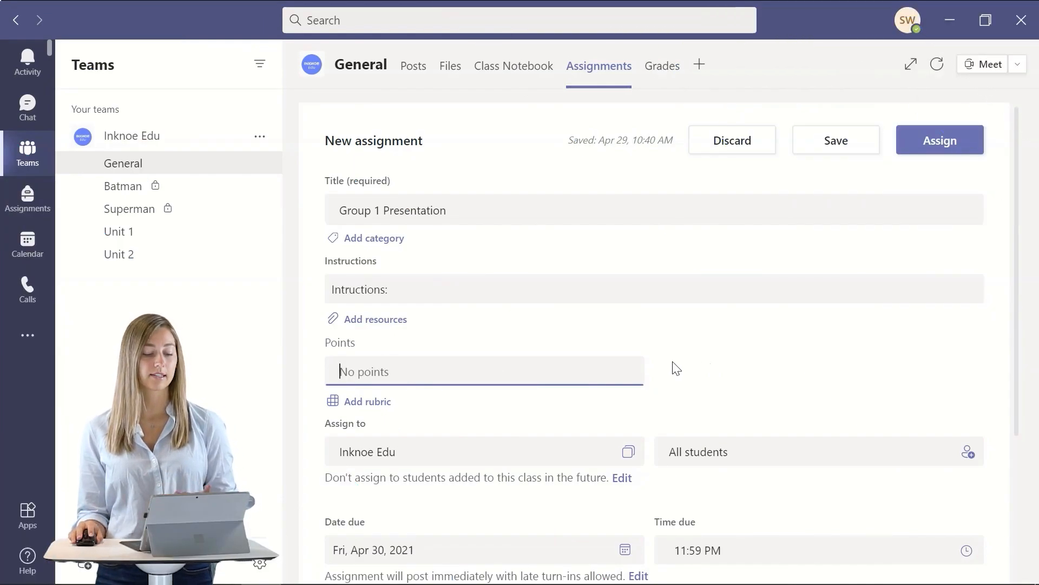
Limit Group 1 Presentation to two students, including Student 2, and assign it.
{"action": "scroll", "scroll_direction": "down", "scroll_amount": 3}
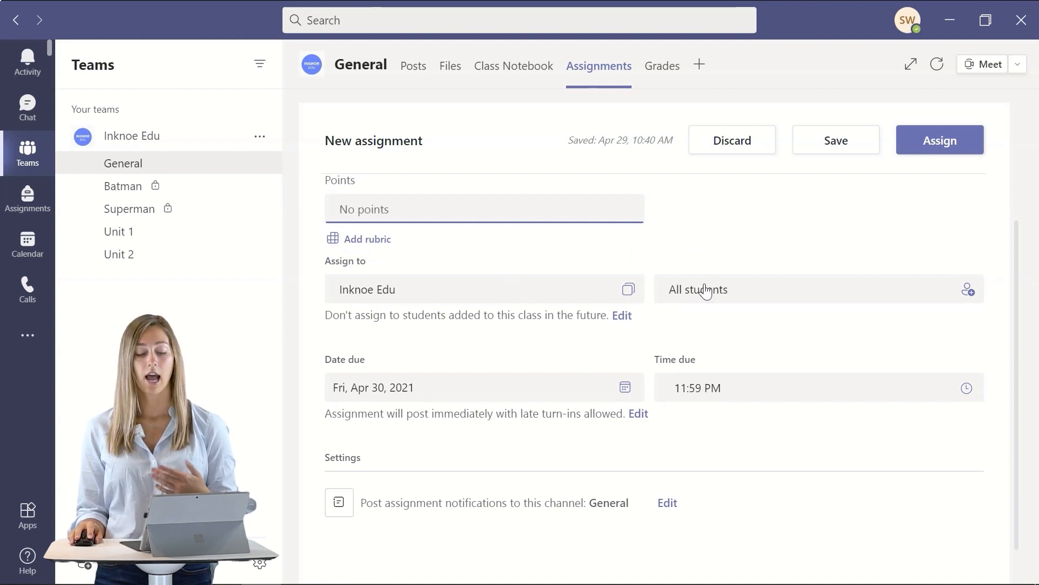
{"action": "left_click", "coordinate": [697, 289]}
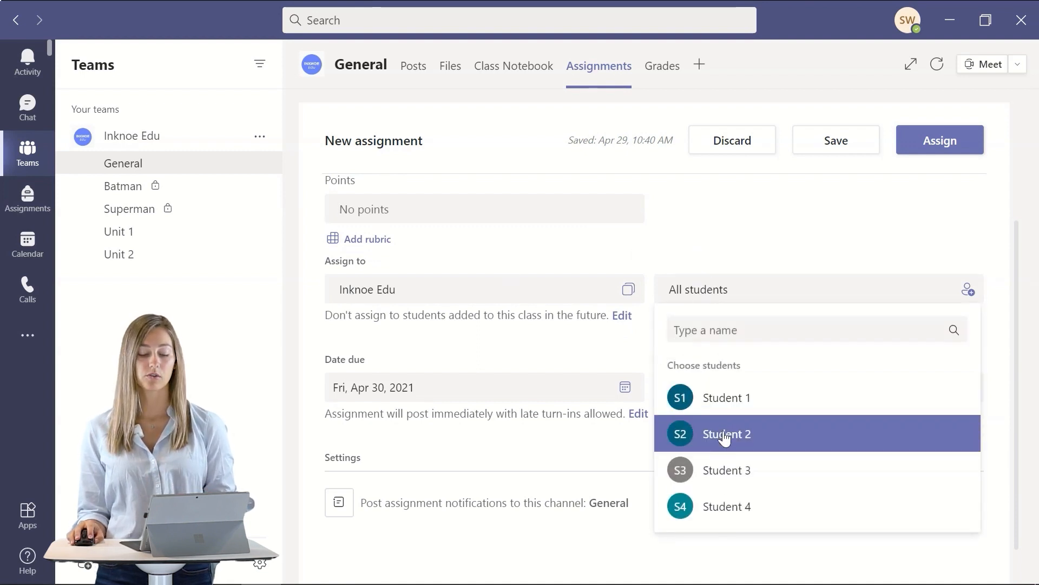
{"action": "left_click", "coordinate": [726, 470]}
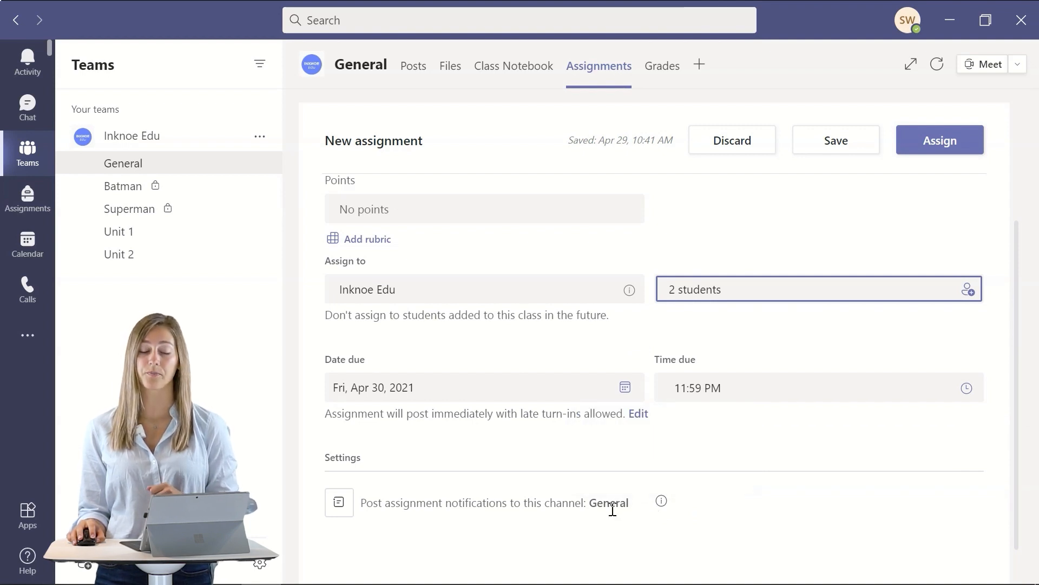
{"action": "mouse_move", "coordinate": [939, 140]}
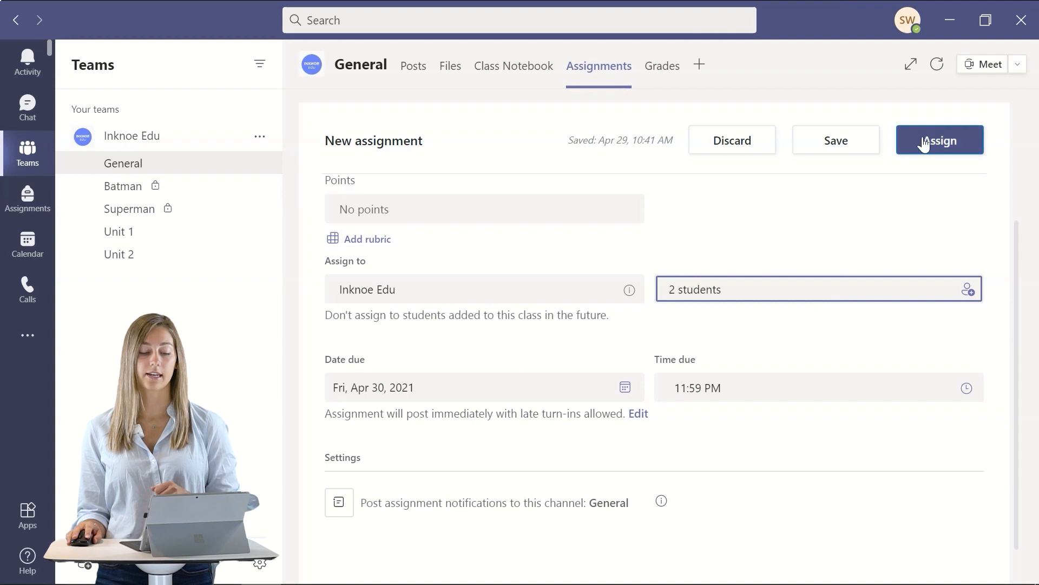
{"action": "left_click", "coordinate": [940, 139]}
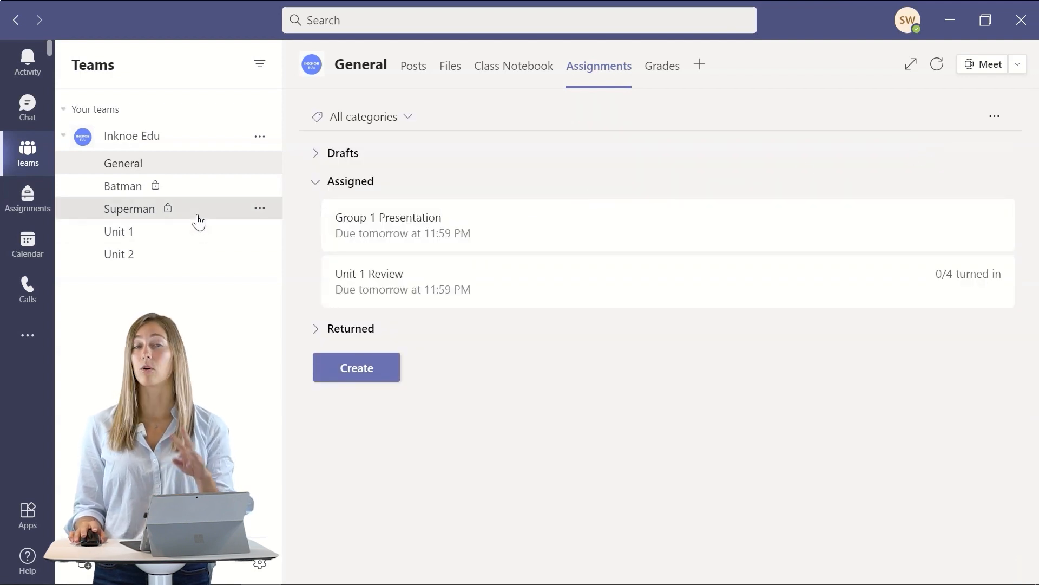
Open the private Superman channel from the team list.
{"action": "left_click", "coordinate": [129, 208]}
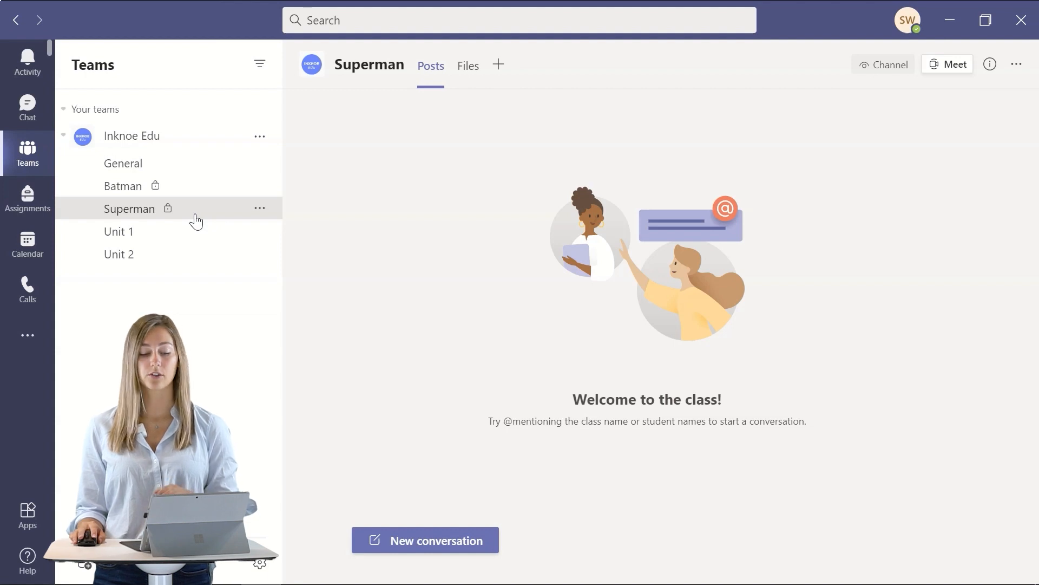
{"action": "mouse_move", "coordinate": [404, 202]}
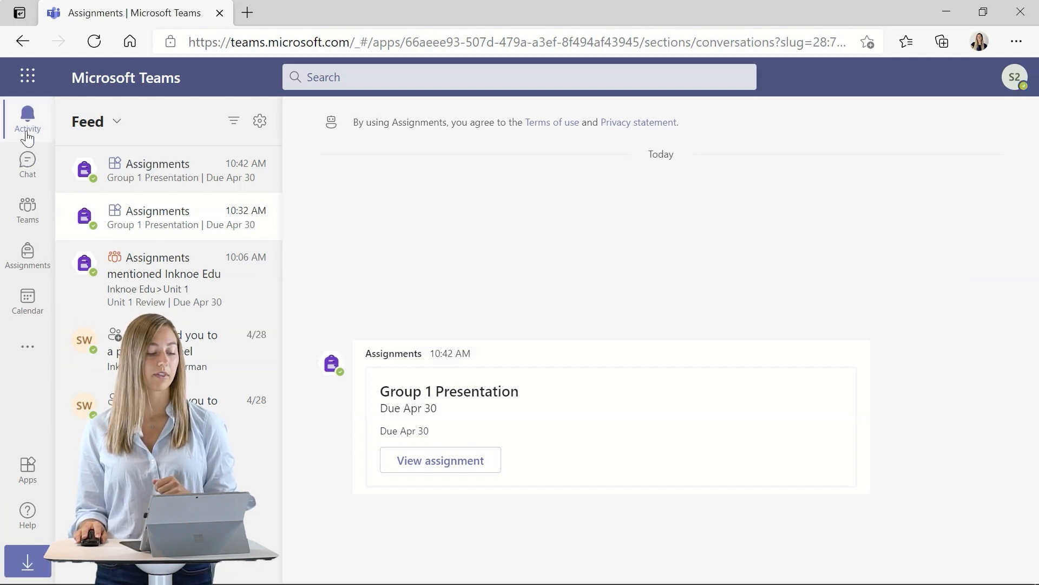
As the student, open Chat and expand Recent to find the Assignments notice.
{"action": "left_click", "coordinate": [27, 165]}
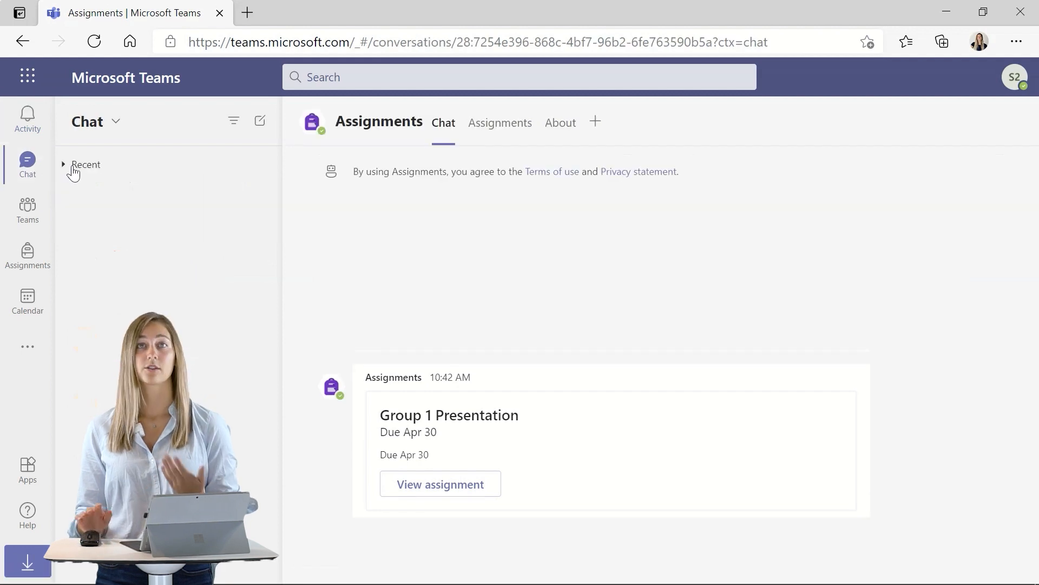
{"action": "left_click", "coordinate": [64, 165]}
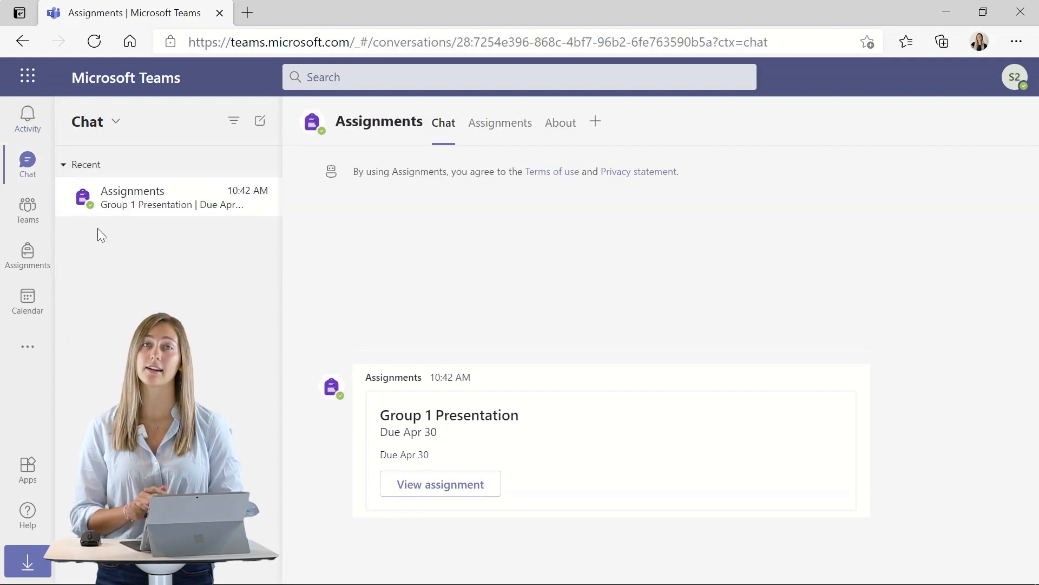